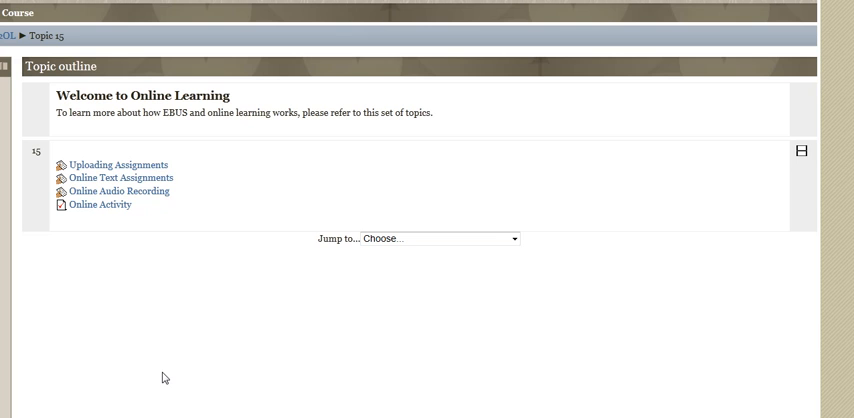
mouse_move(122, 168)
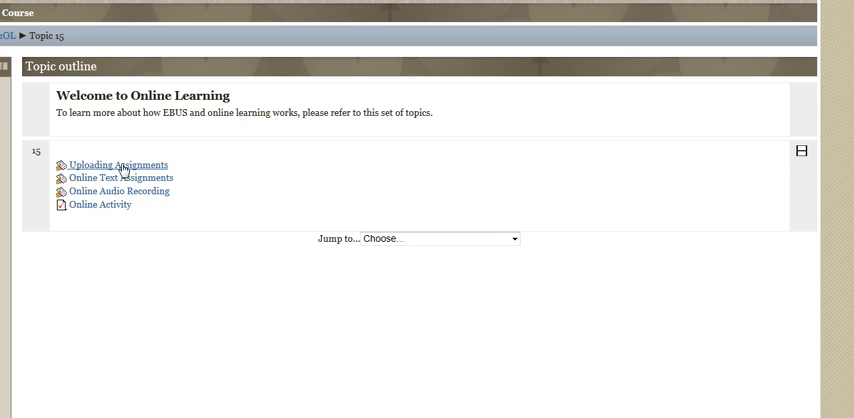
- Go to the Uploading Assignments activity showing the empty submission draft
click(118, 164)
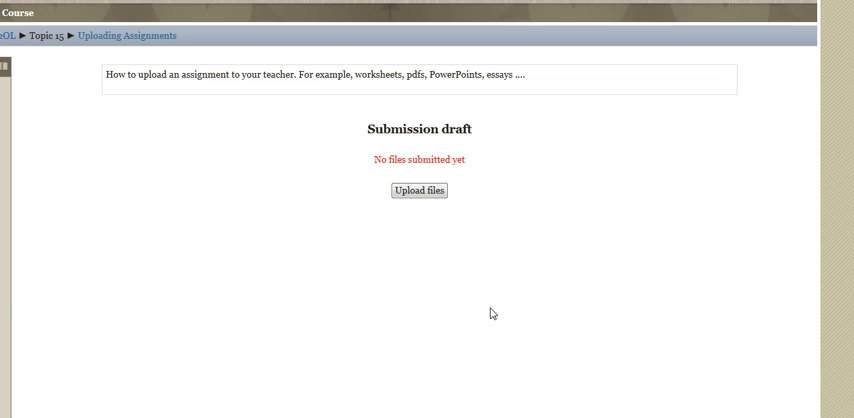
mouse_move(392, 306)
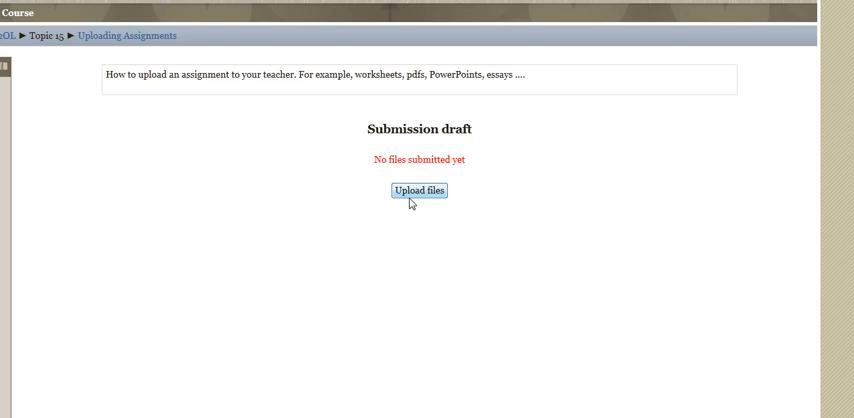
- Start adding a file to the draft and browse the computer for a local file to upload
click(418, 192)
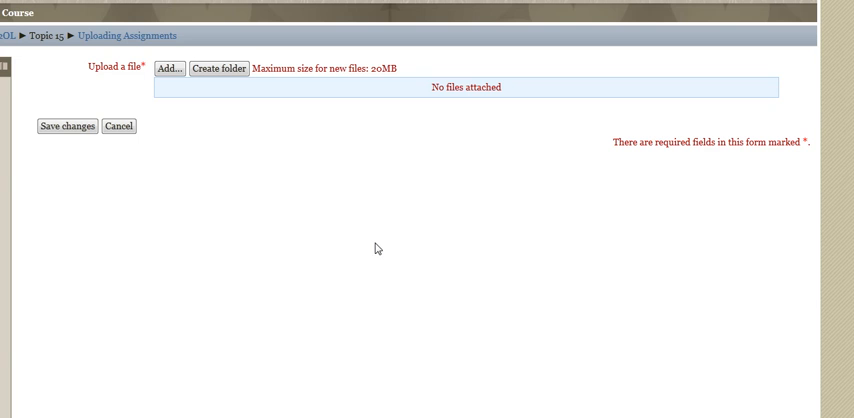
mouse_move(164, 96)
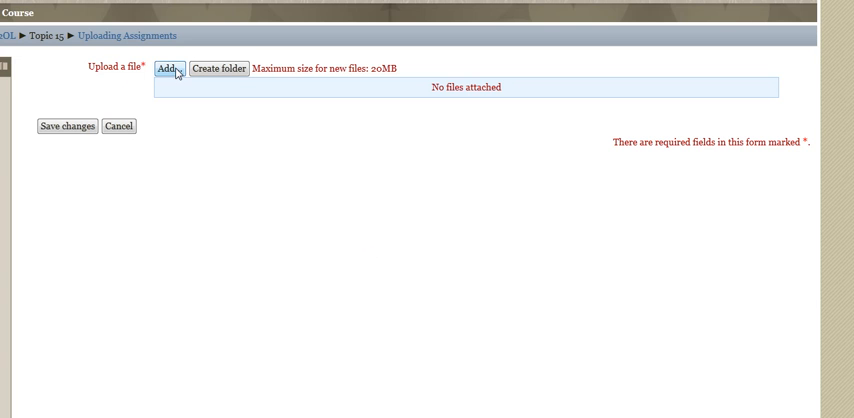
click(170, 68)
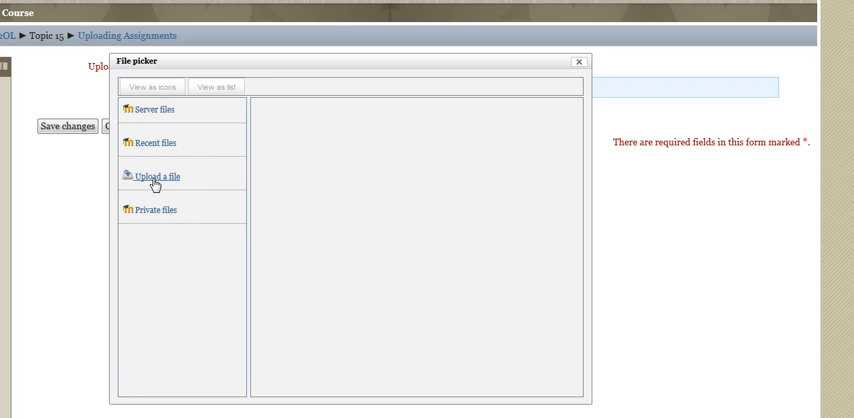
click(156, 176)
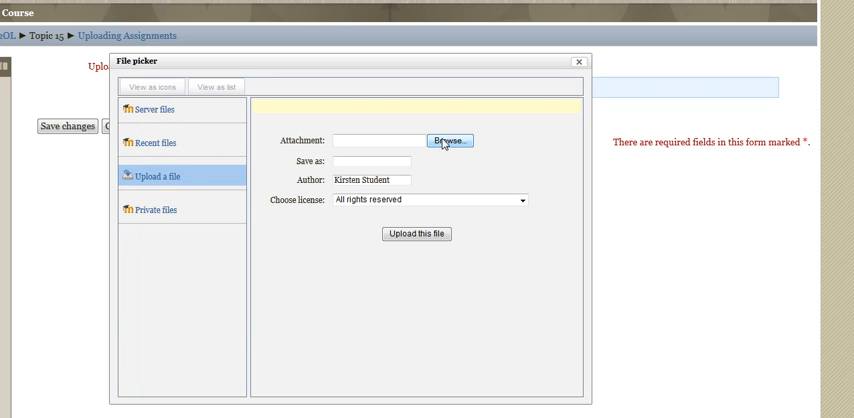
click(448, 140)
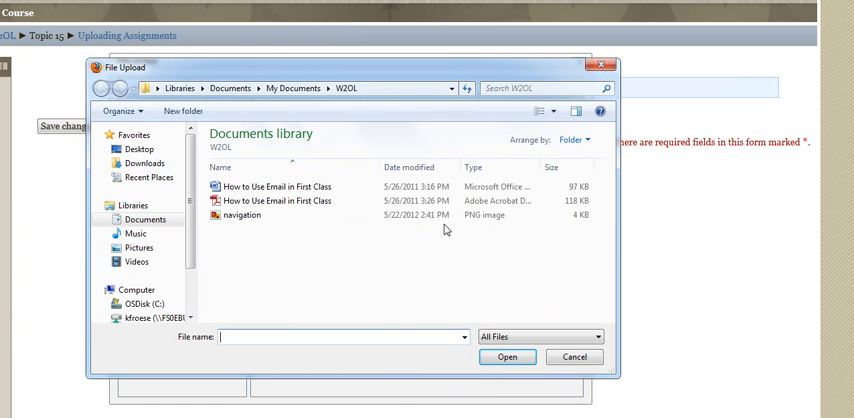
mouse_move(364, 252)
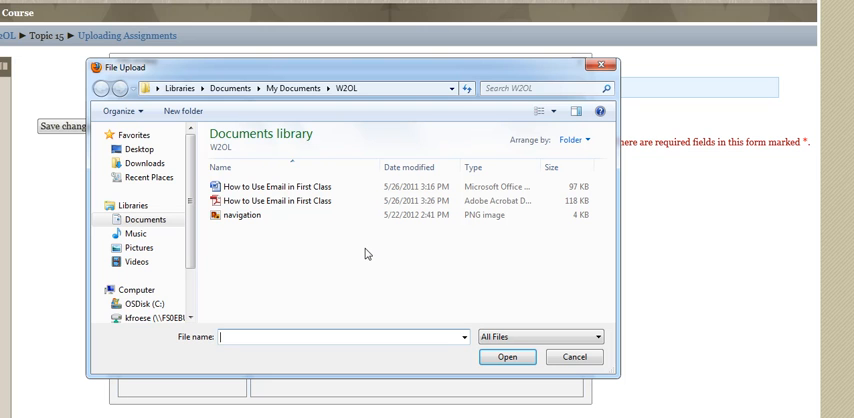
mouse_move(360, 250)
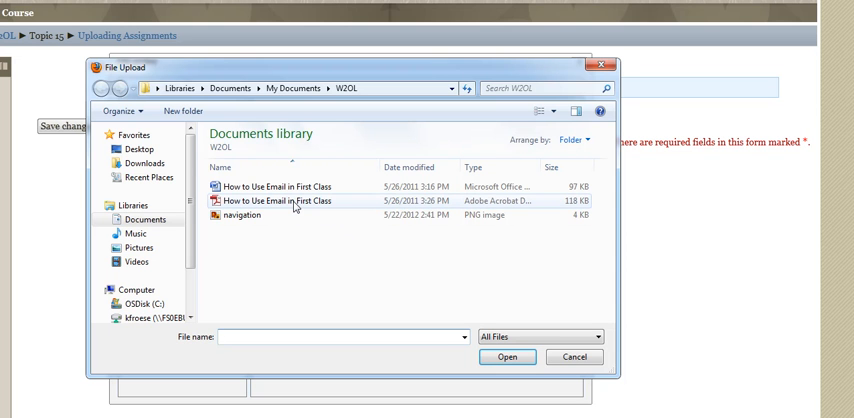
- Choose the 'How to Use Email in First Class' PDF from the IKOOL folder as the attachment
click(280, 200)
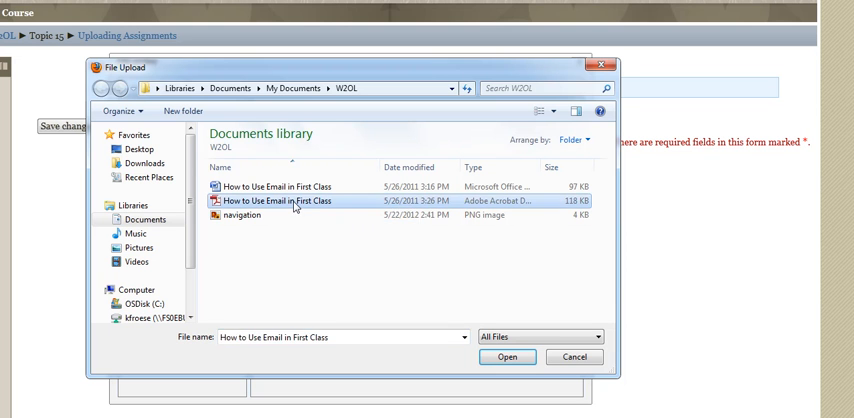
click(506, 356)
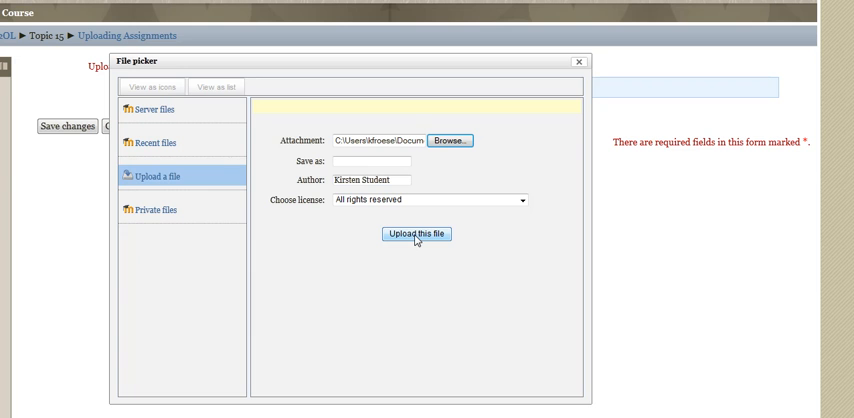
- Upload 'How to Use Email in First Class.pdf' and save it to the submission draft
click(416, 234)
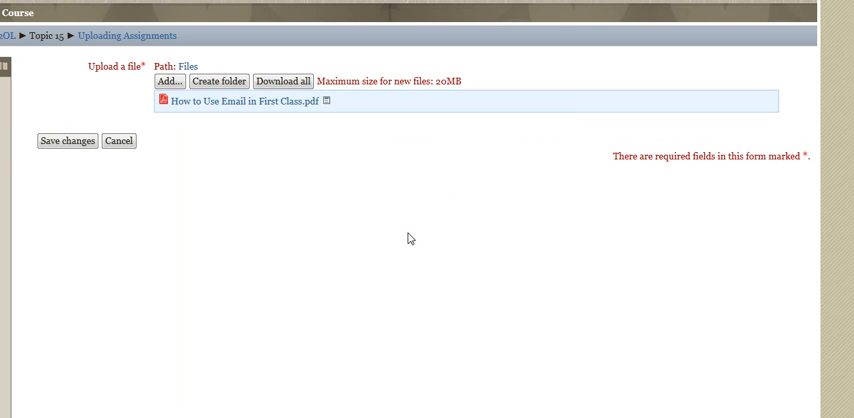
mouse_move(368, 220)
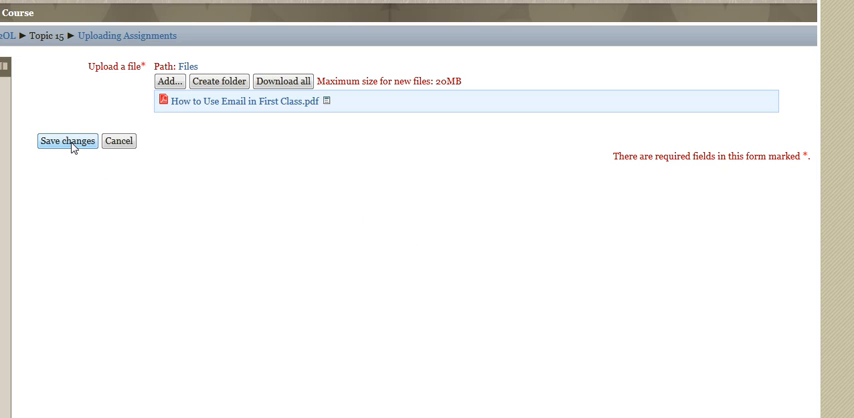
click(64, 140)
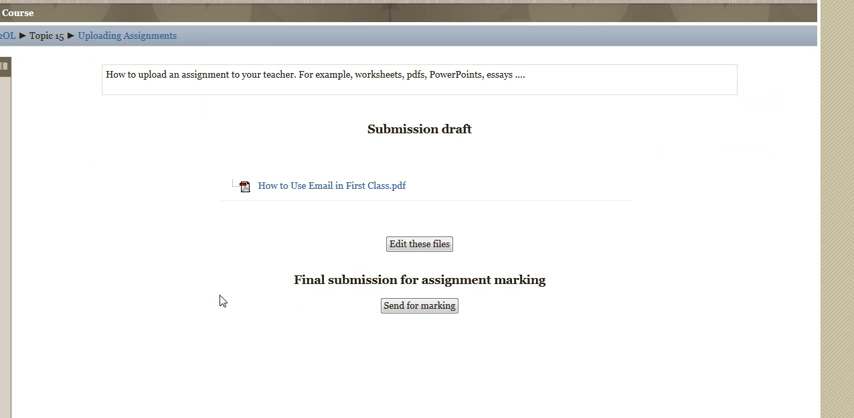
mouse_move(418, 244)
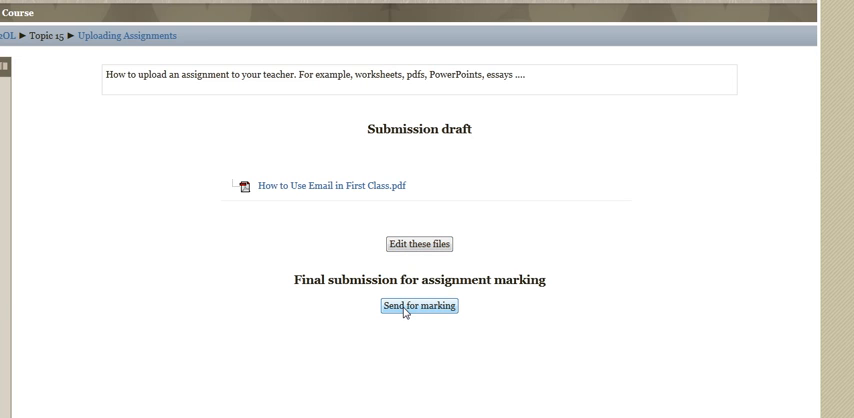
mouse_move(340, 222)
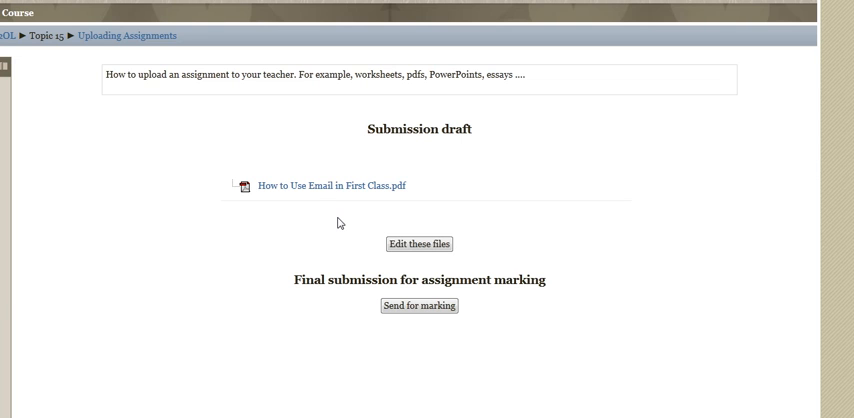
mouse_move(420, 306)
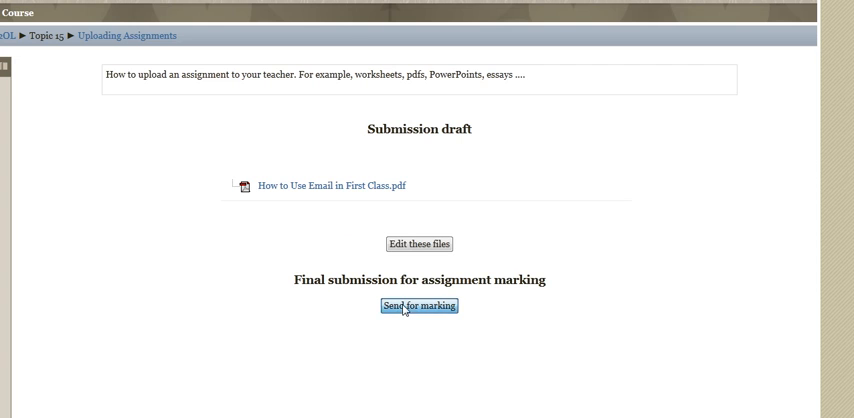
- Send the draft assignment for marking, reaching the final submission warning
click(420, 306)
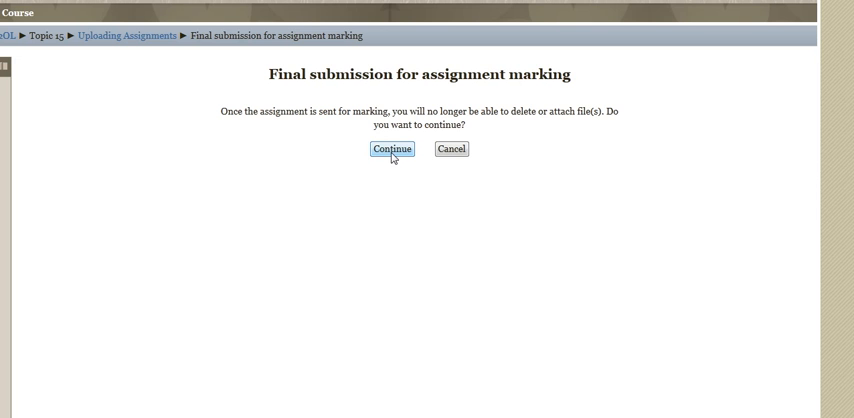
- Confirm the final submission so the PDF is marked and can no longer be updated
click(390, 148)
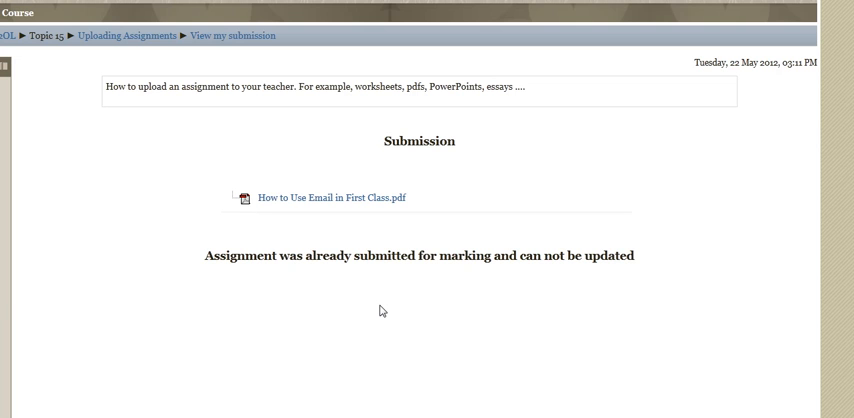
mouse_move(252, 368)
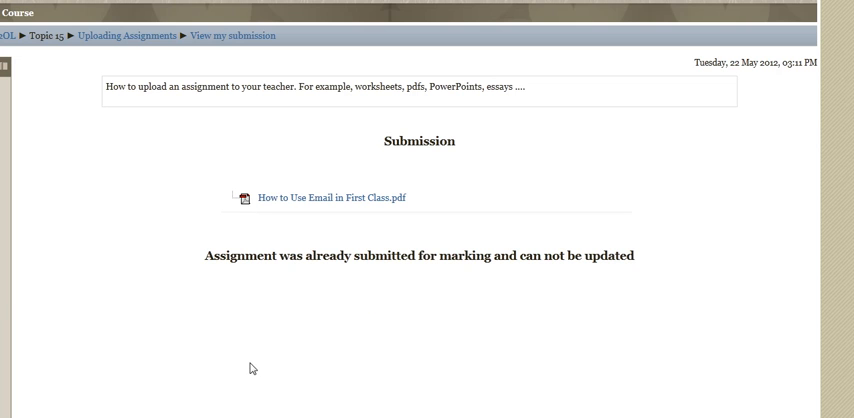